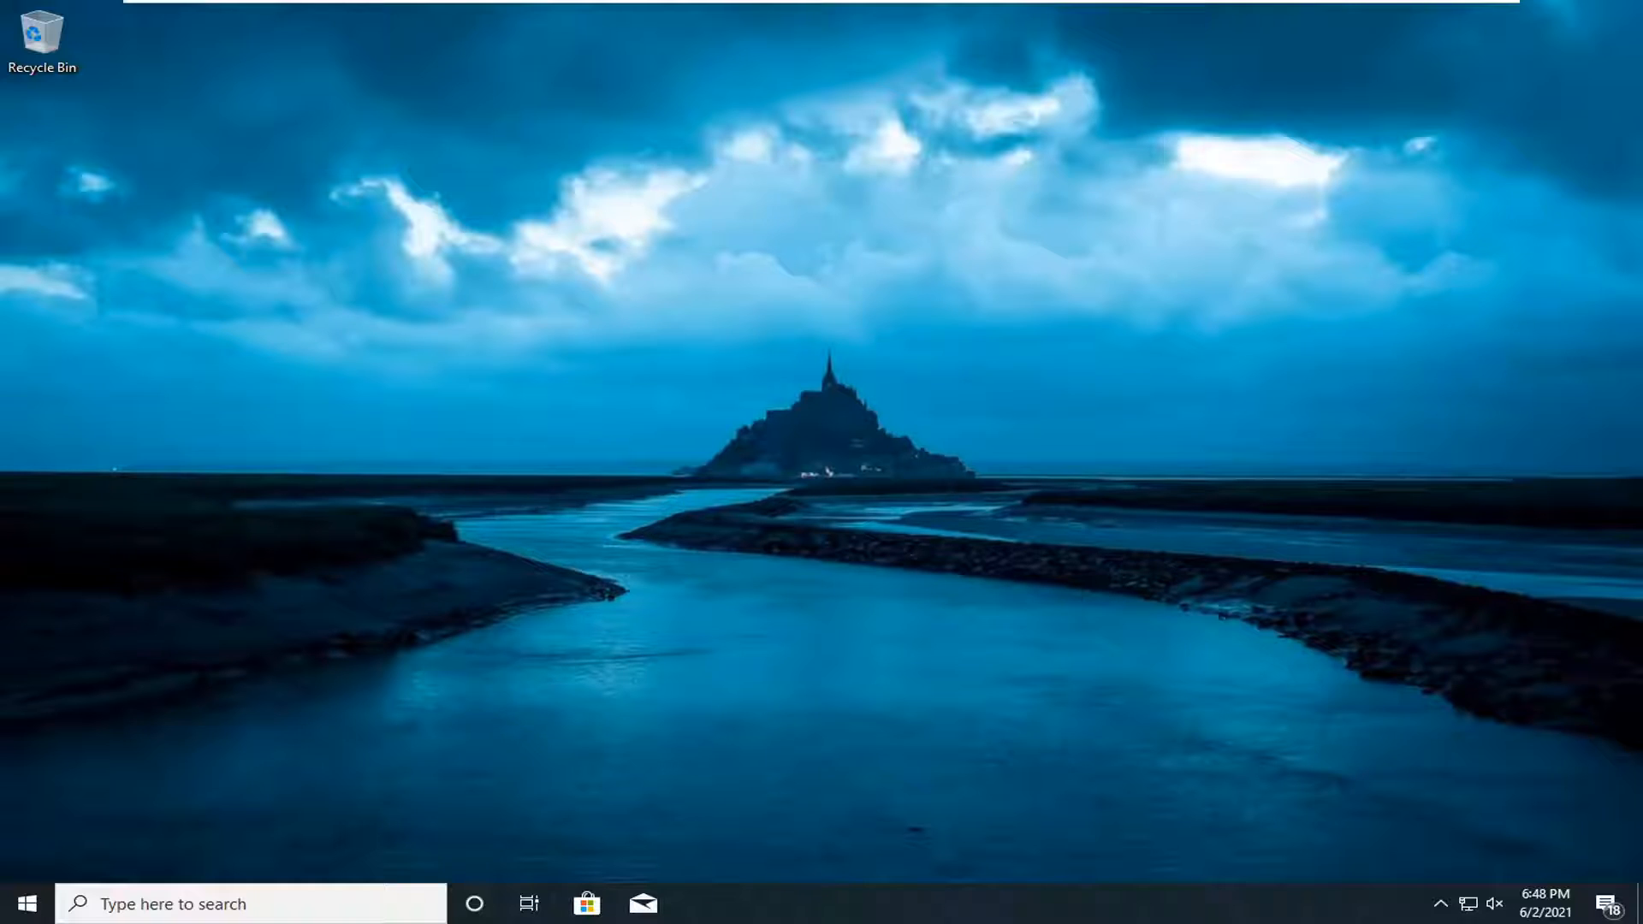
mouse_move(682, 610)
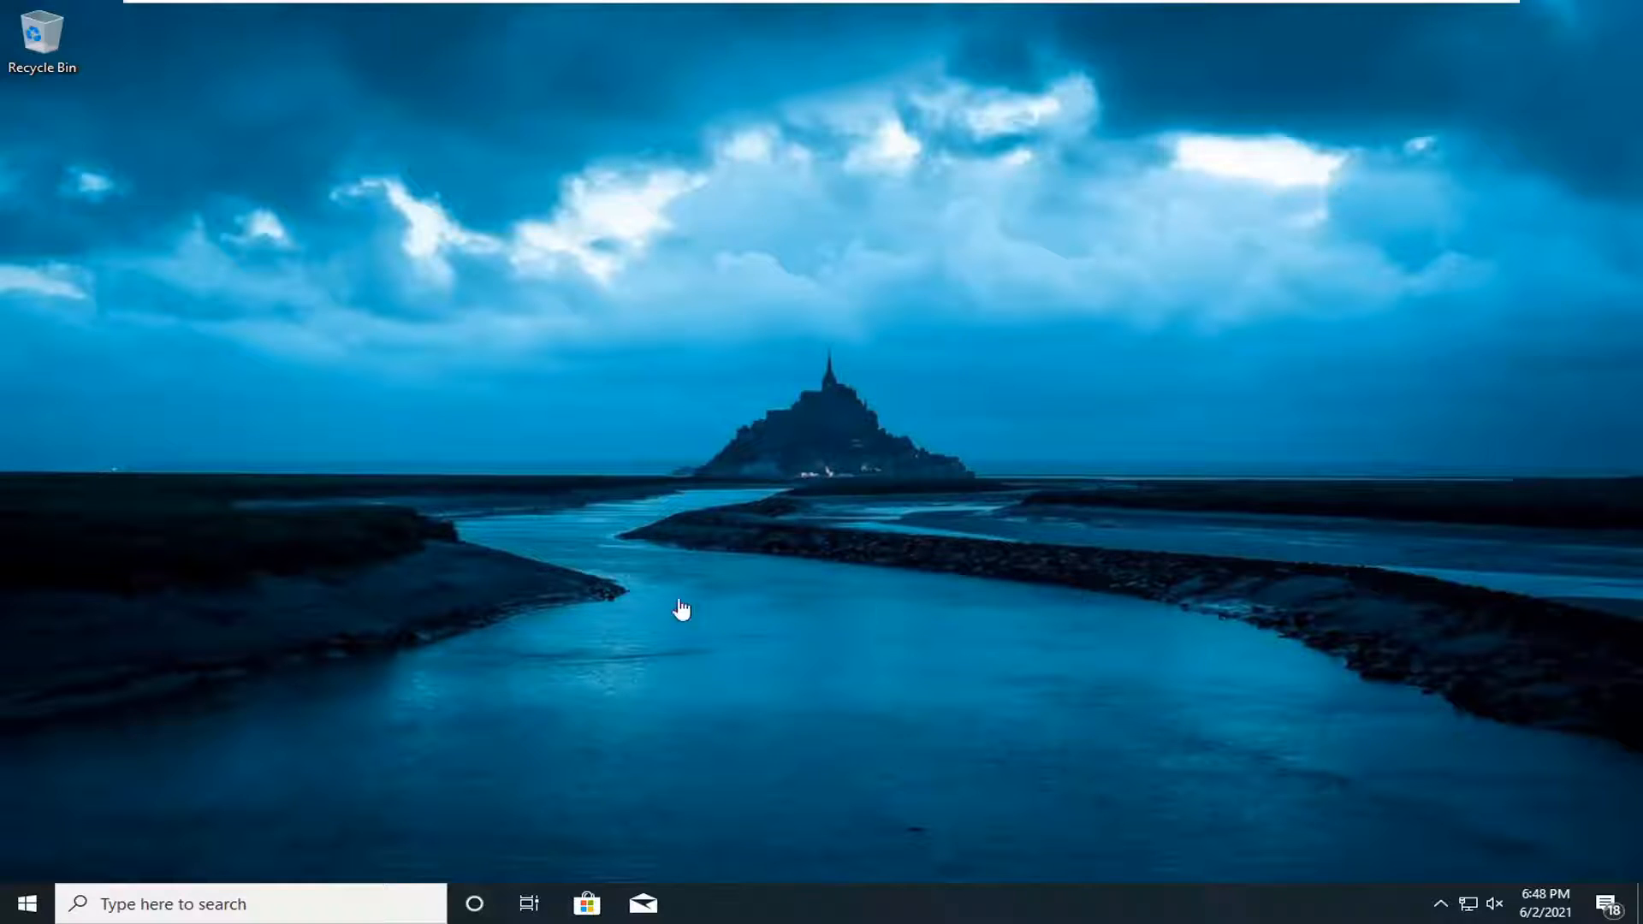
mouse_move(21, 904)
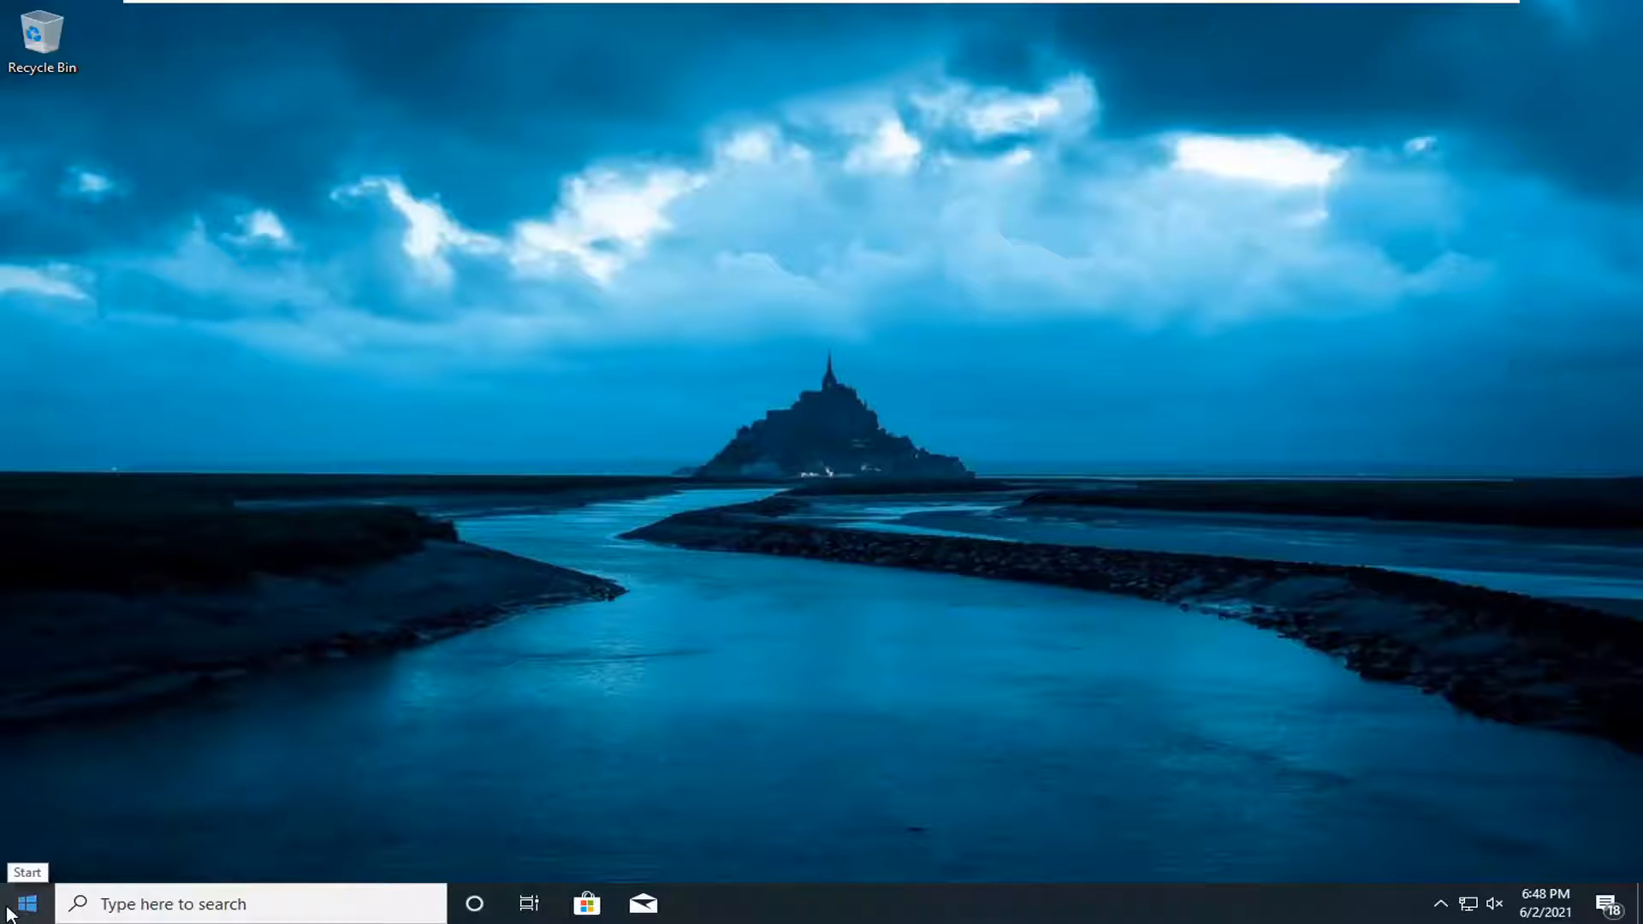
Step: Search the Start menu for "network reset"
click(25, 904)
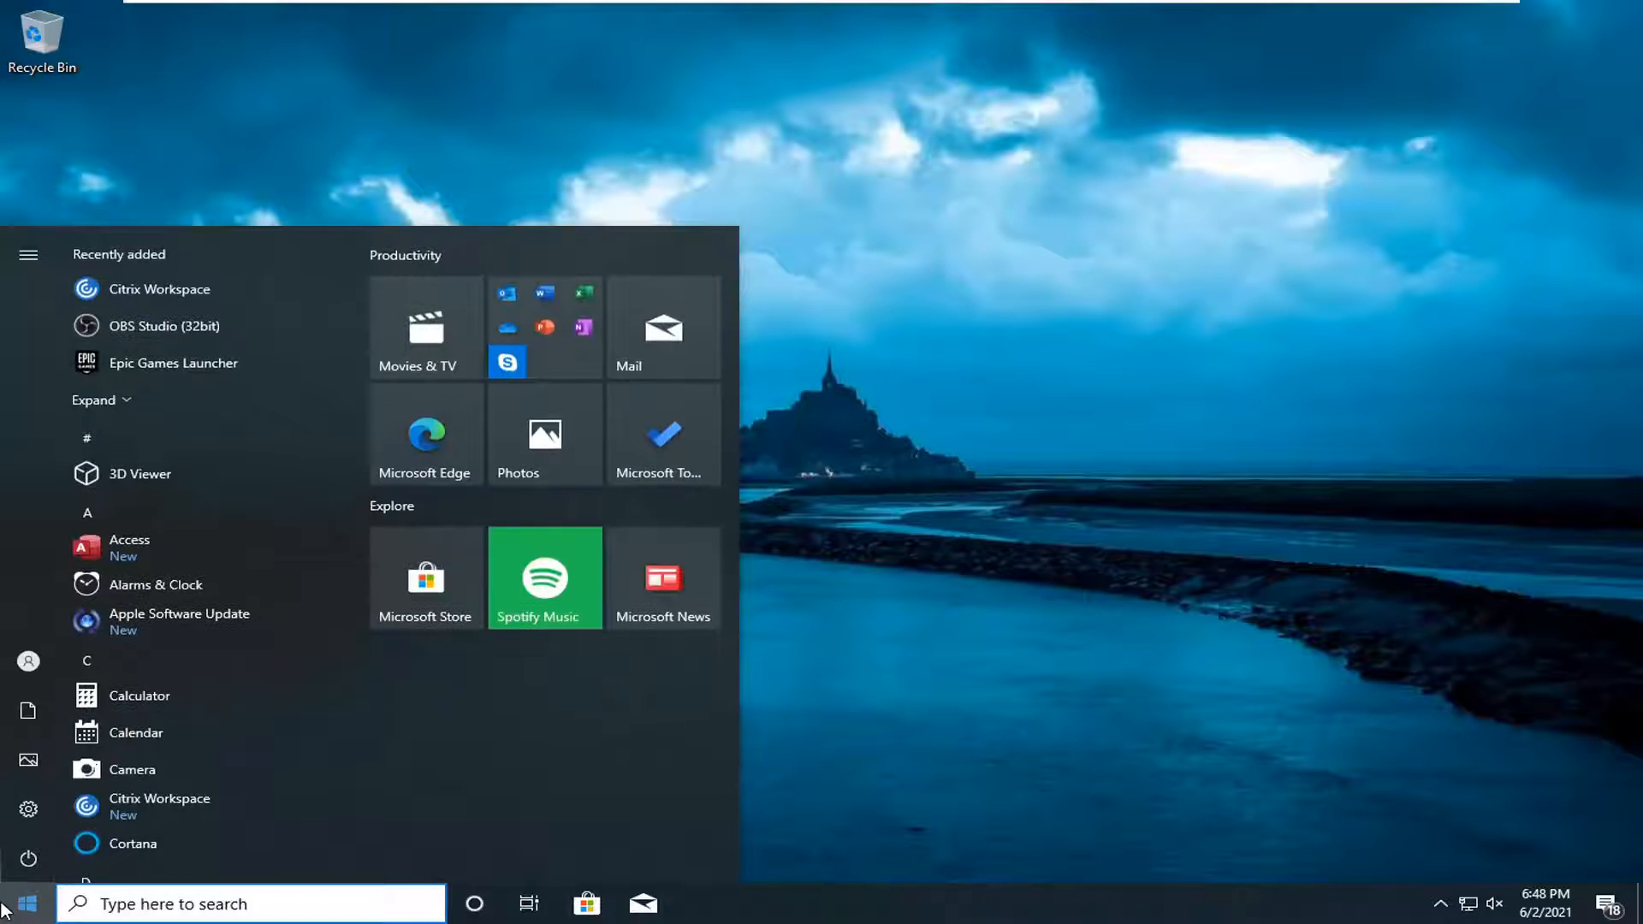
text(network reset)
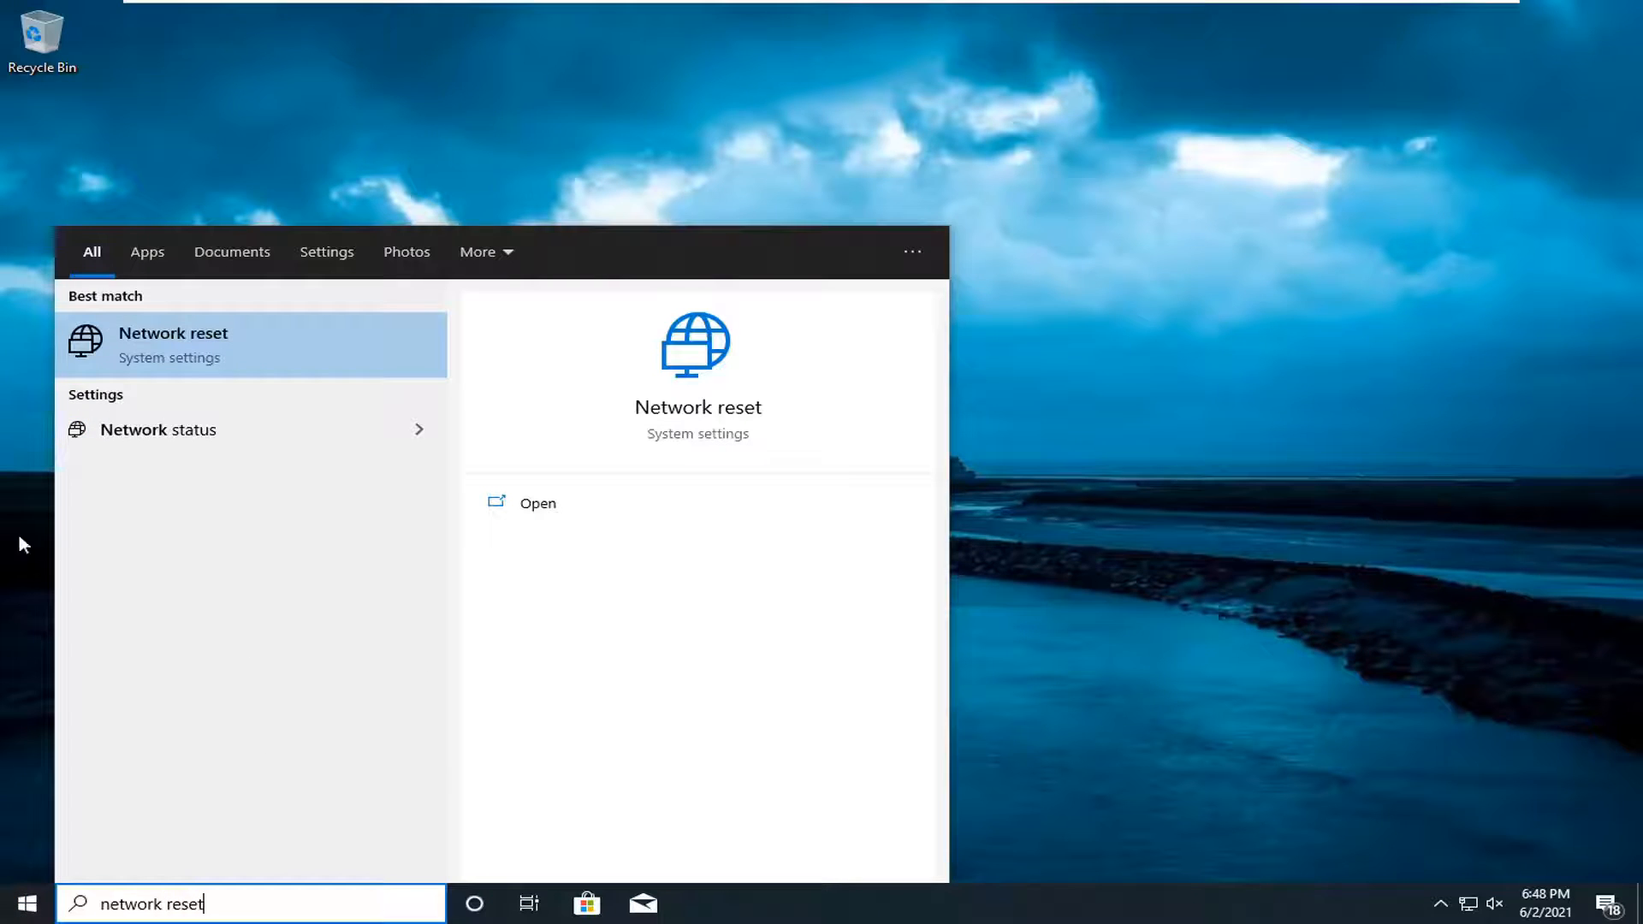
mouse_move(167, 372)
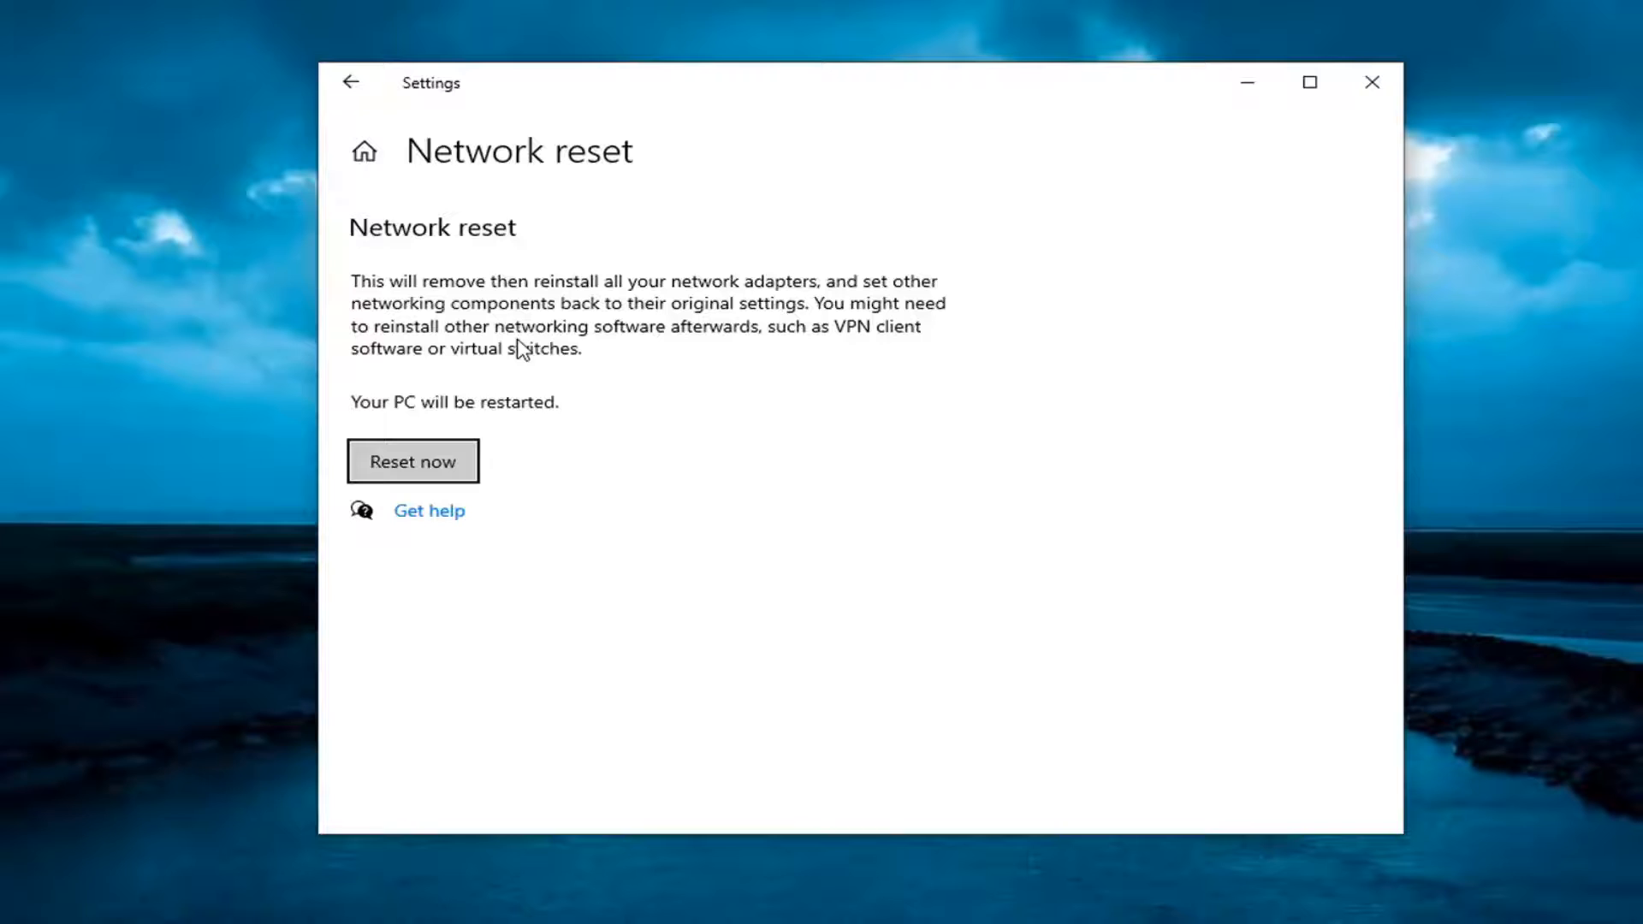
mouse_move(554, 322)
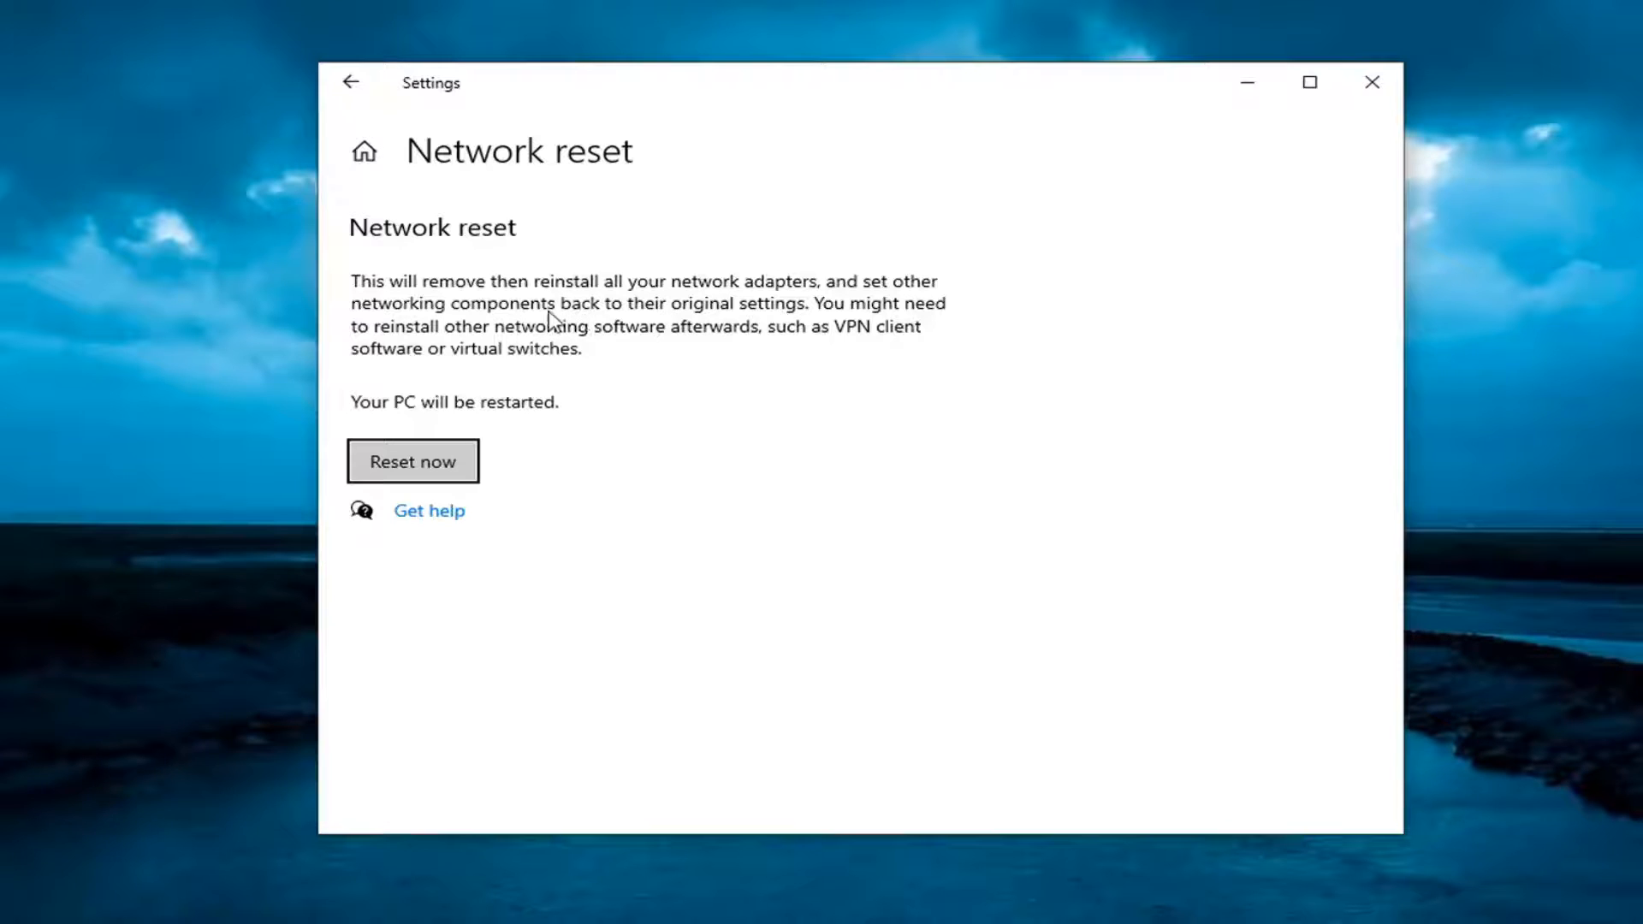
mouse_move(807, 323)
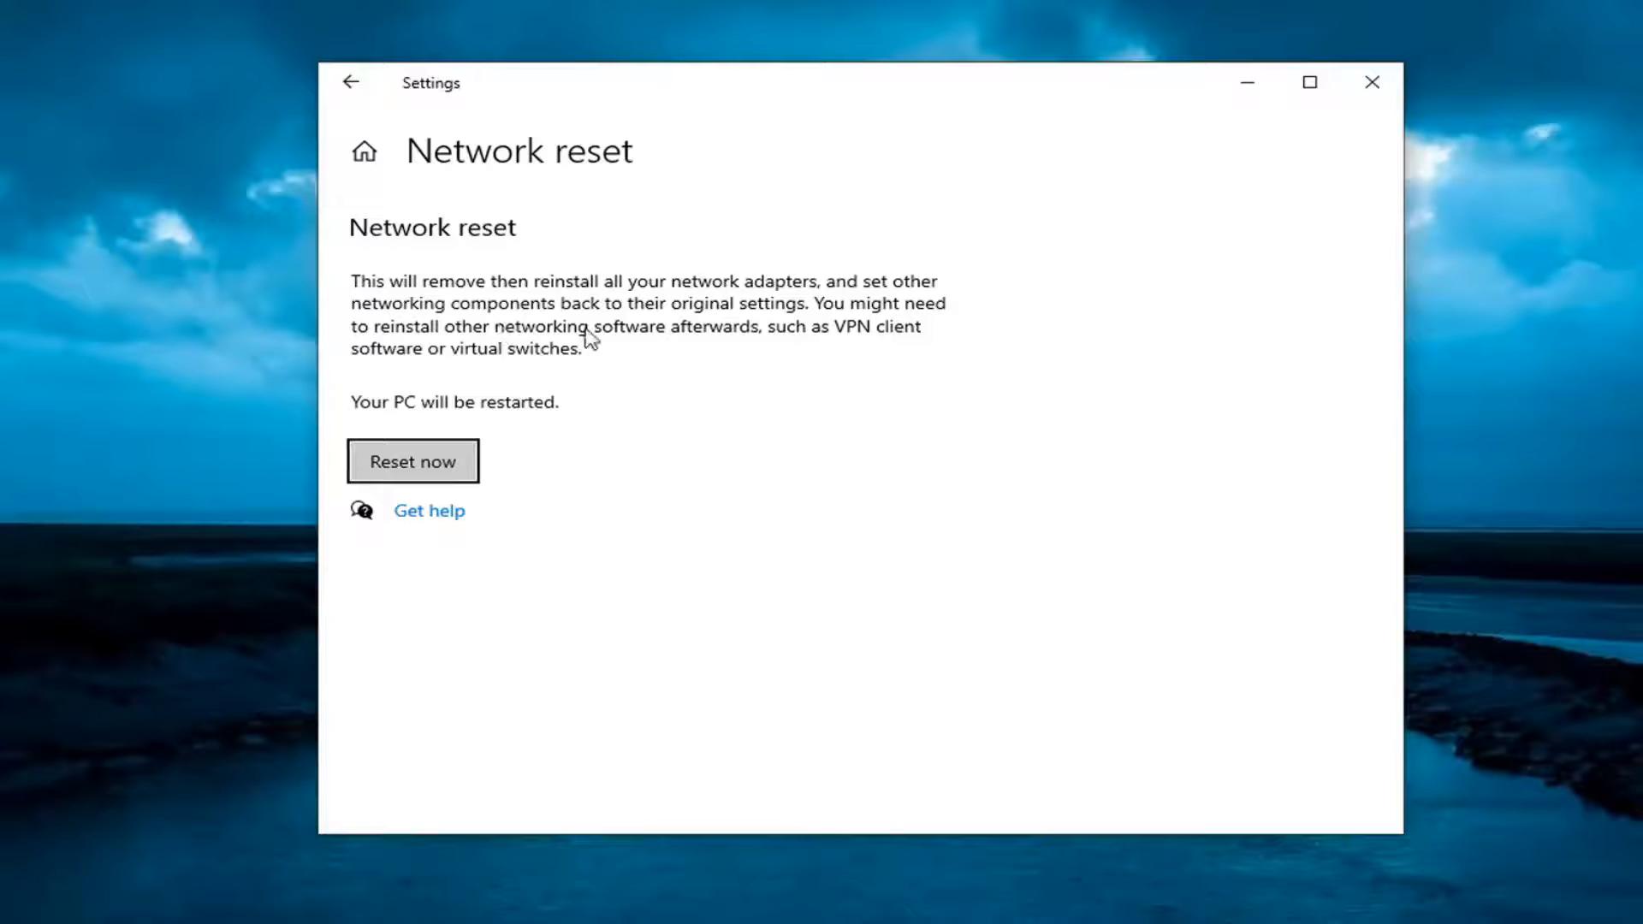
mouse_move(470, 360)
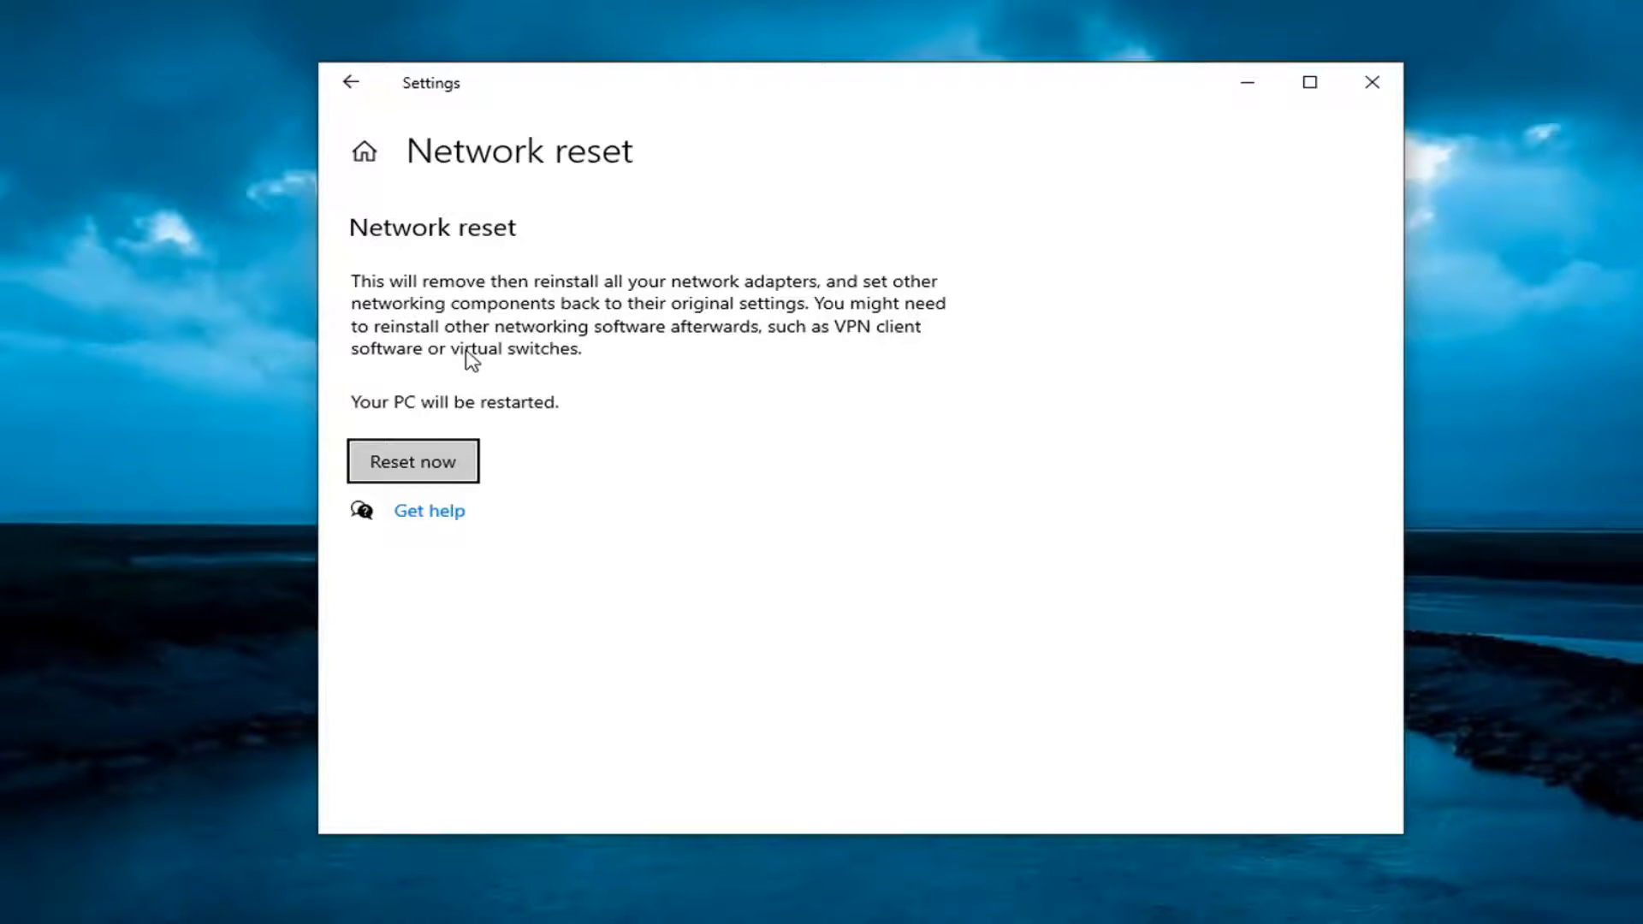
mouse_move(789, 361)
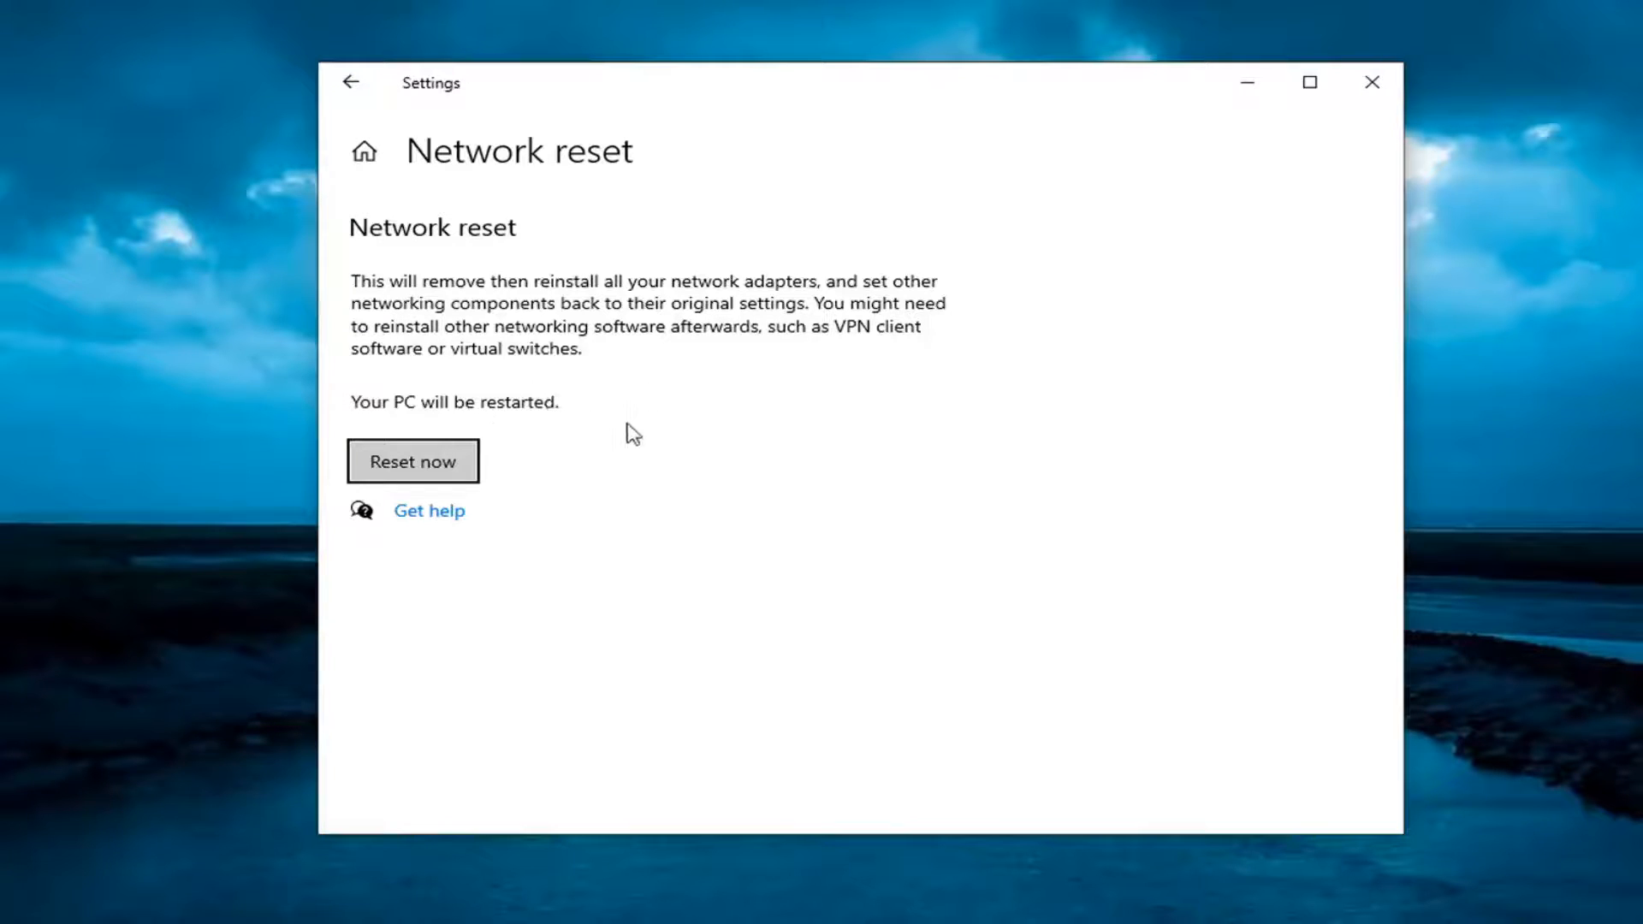
Step: Choose Reset now on the Network reset page
click(412, 461)
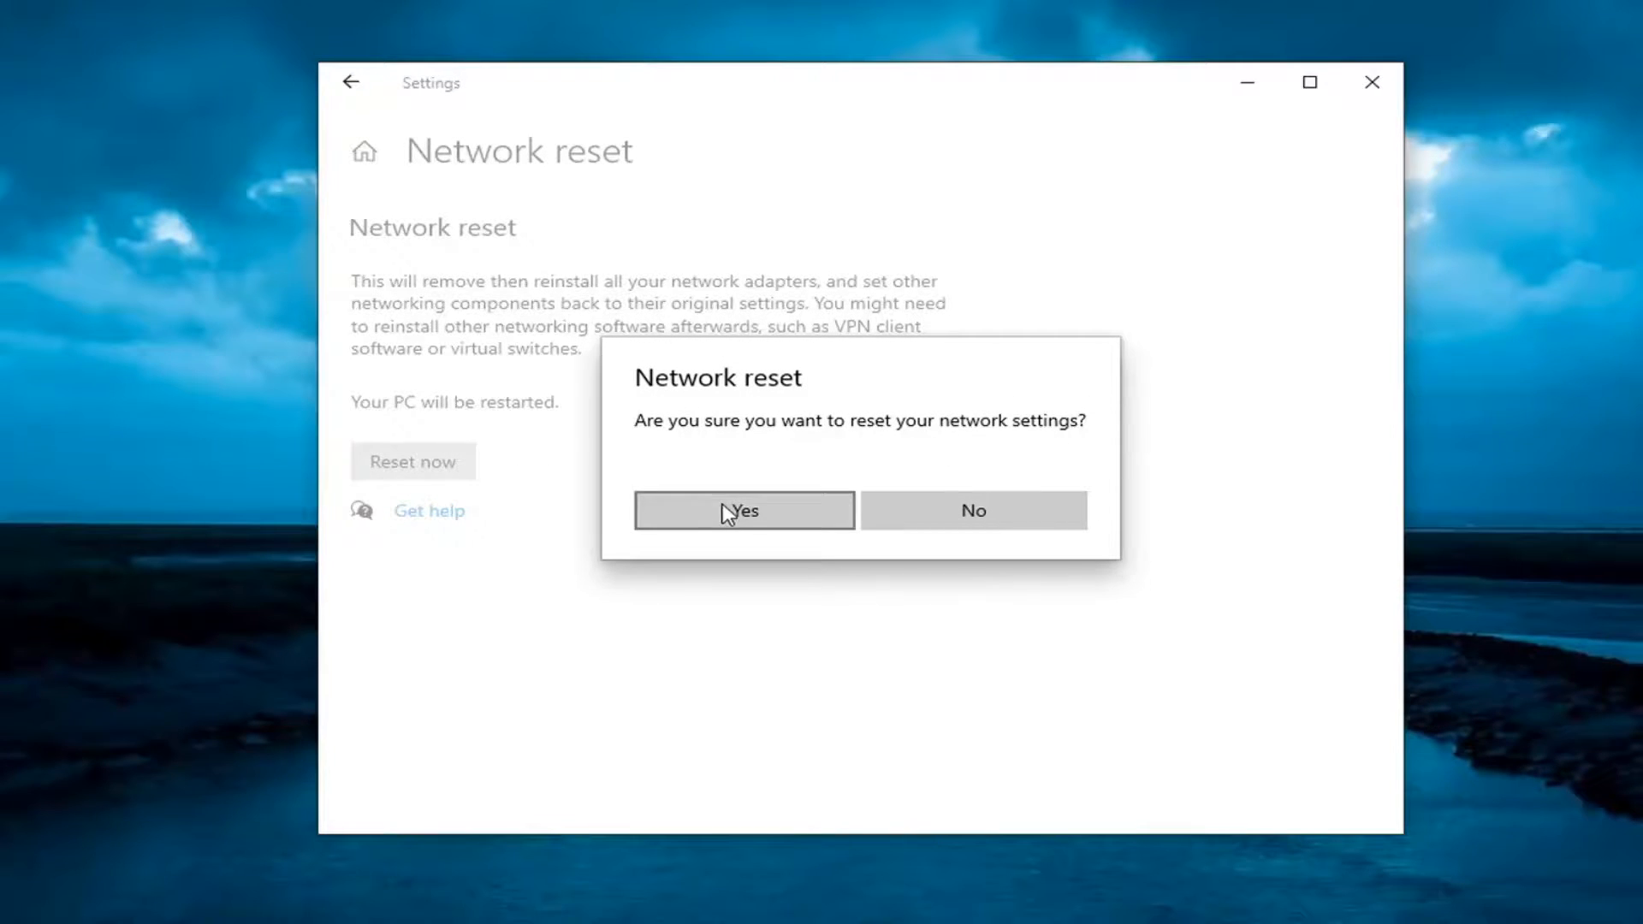
Step: Confirm the network settings reset with Yes so the PC restarts
click(743, 510)
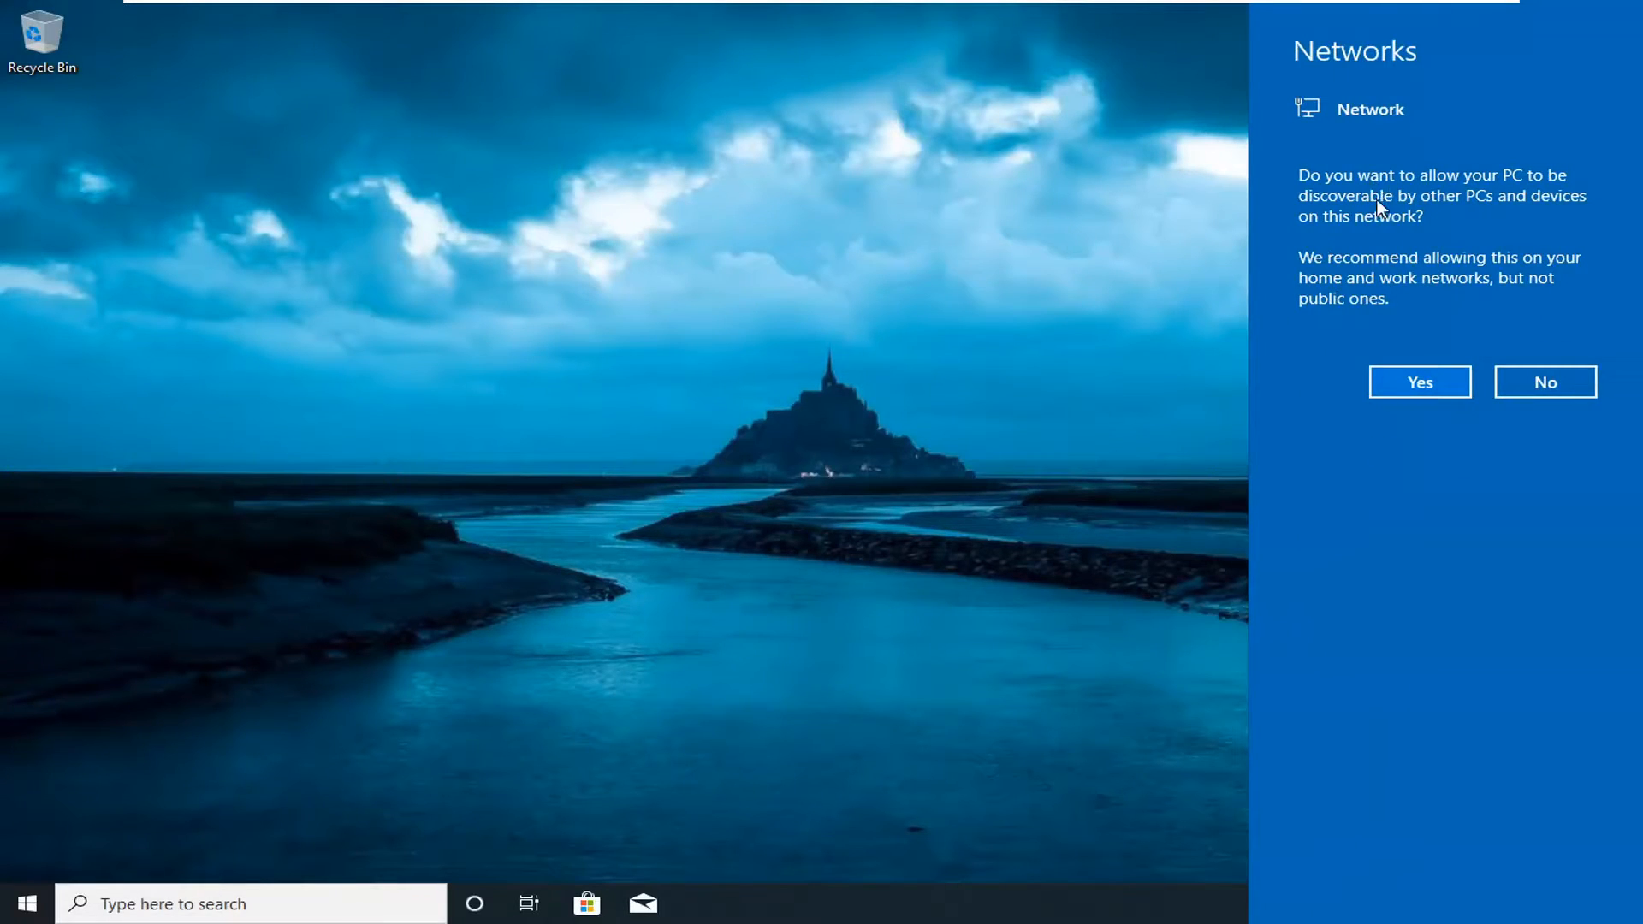
mouse_move(611, 378)
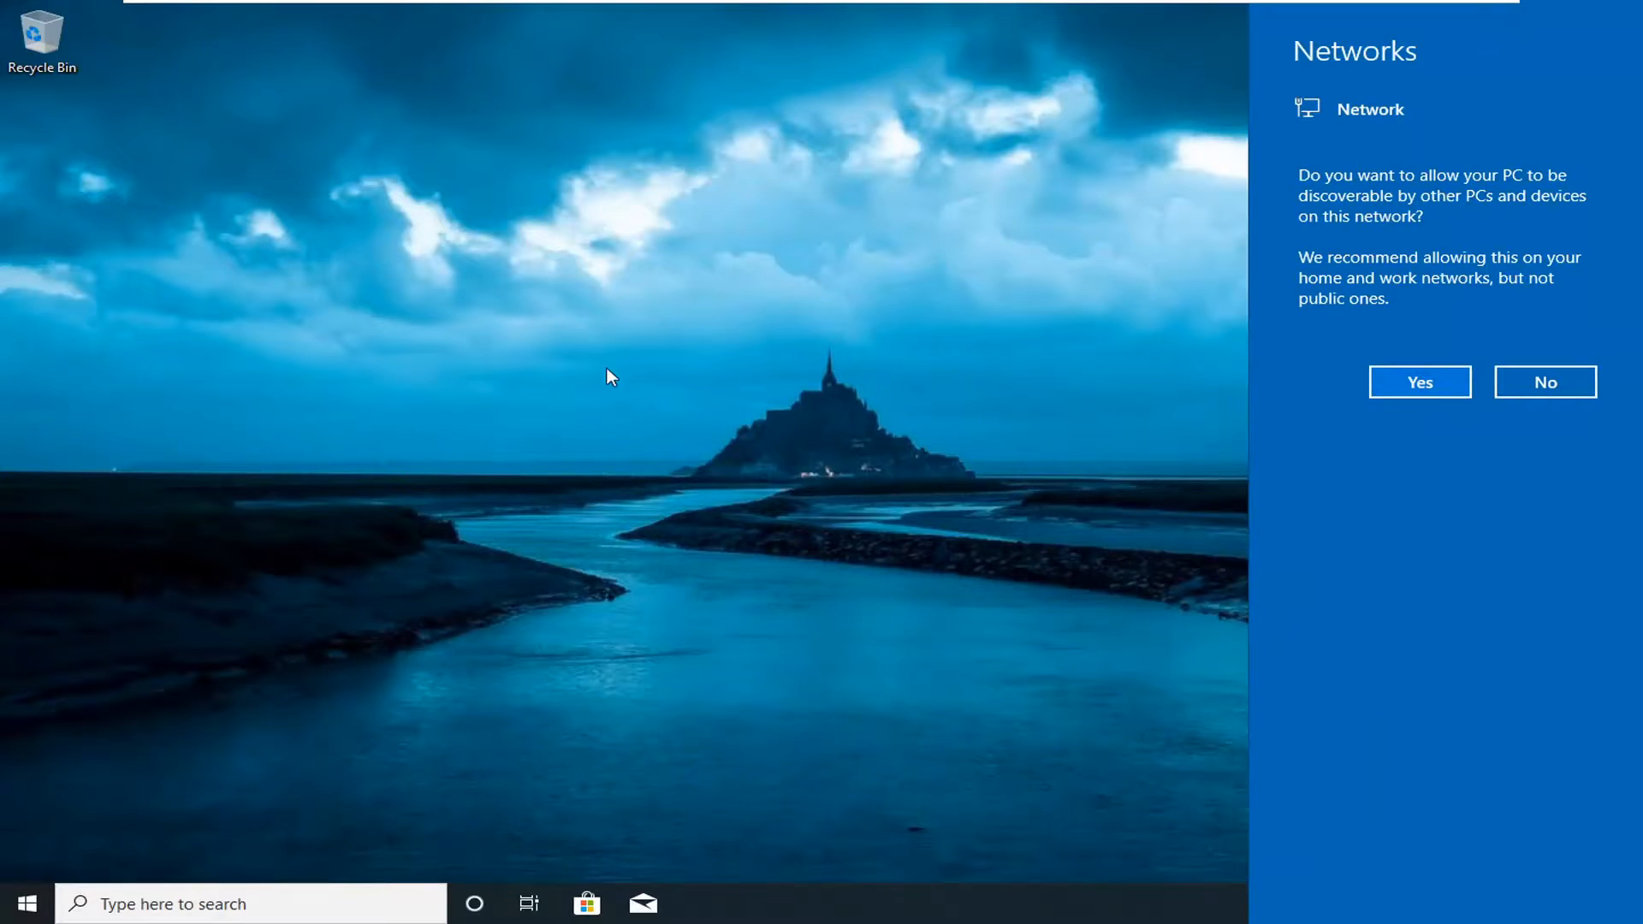
mouse_move(1463, 176)
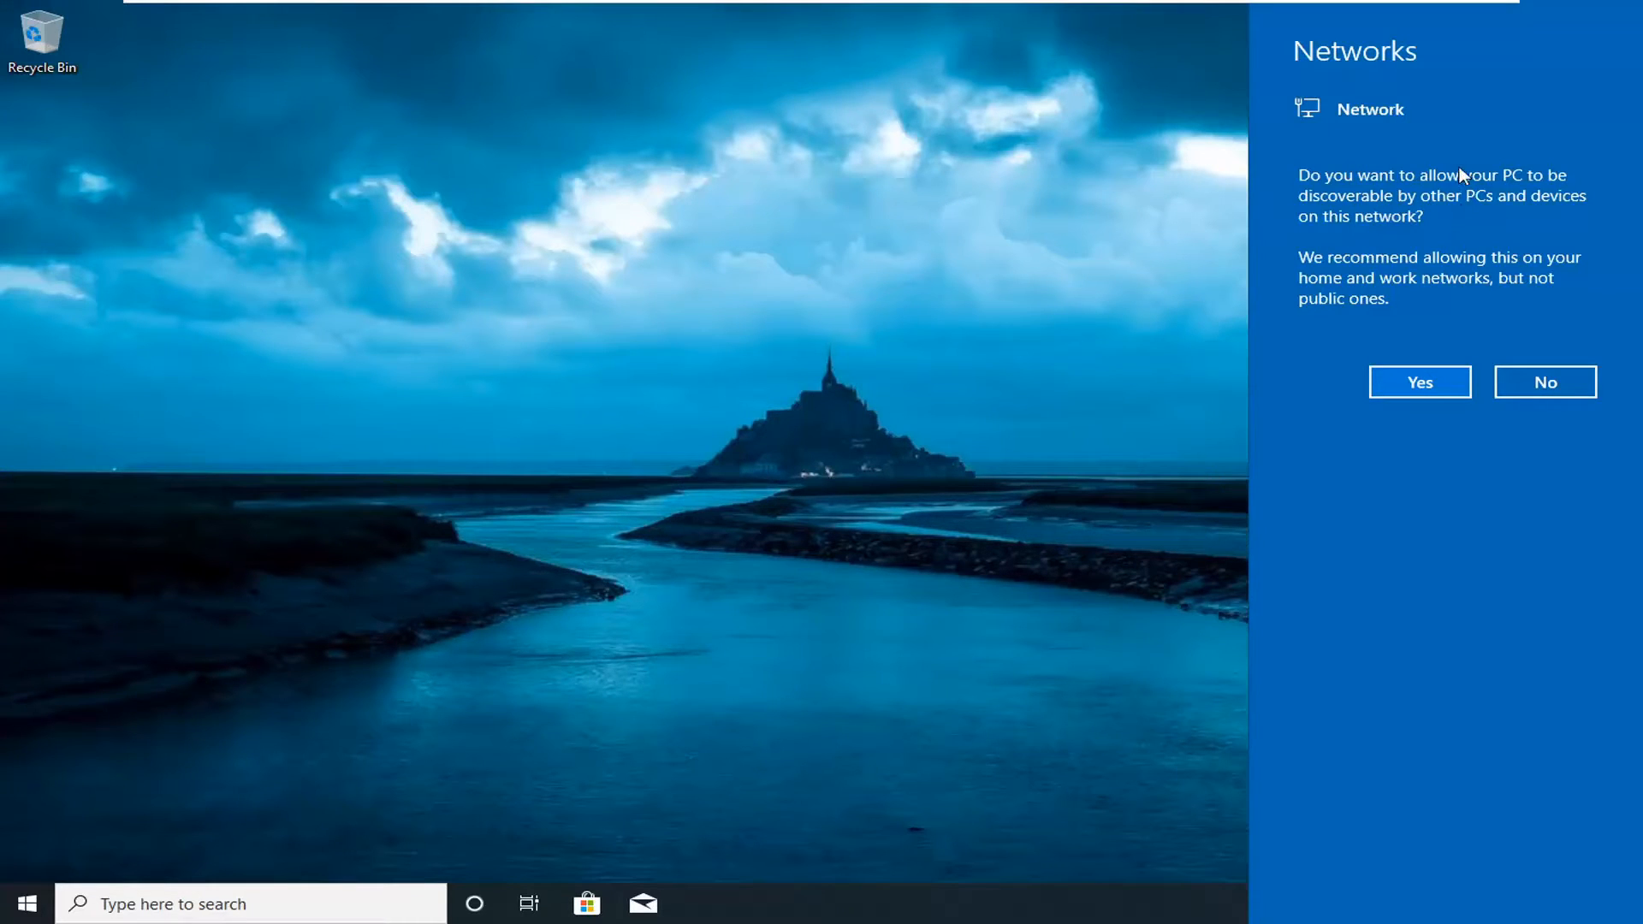
mouse_move(1475, 217)
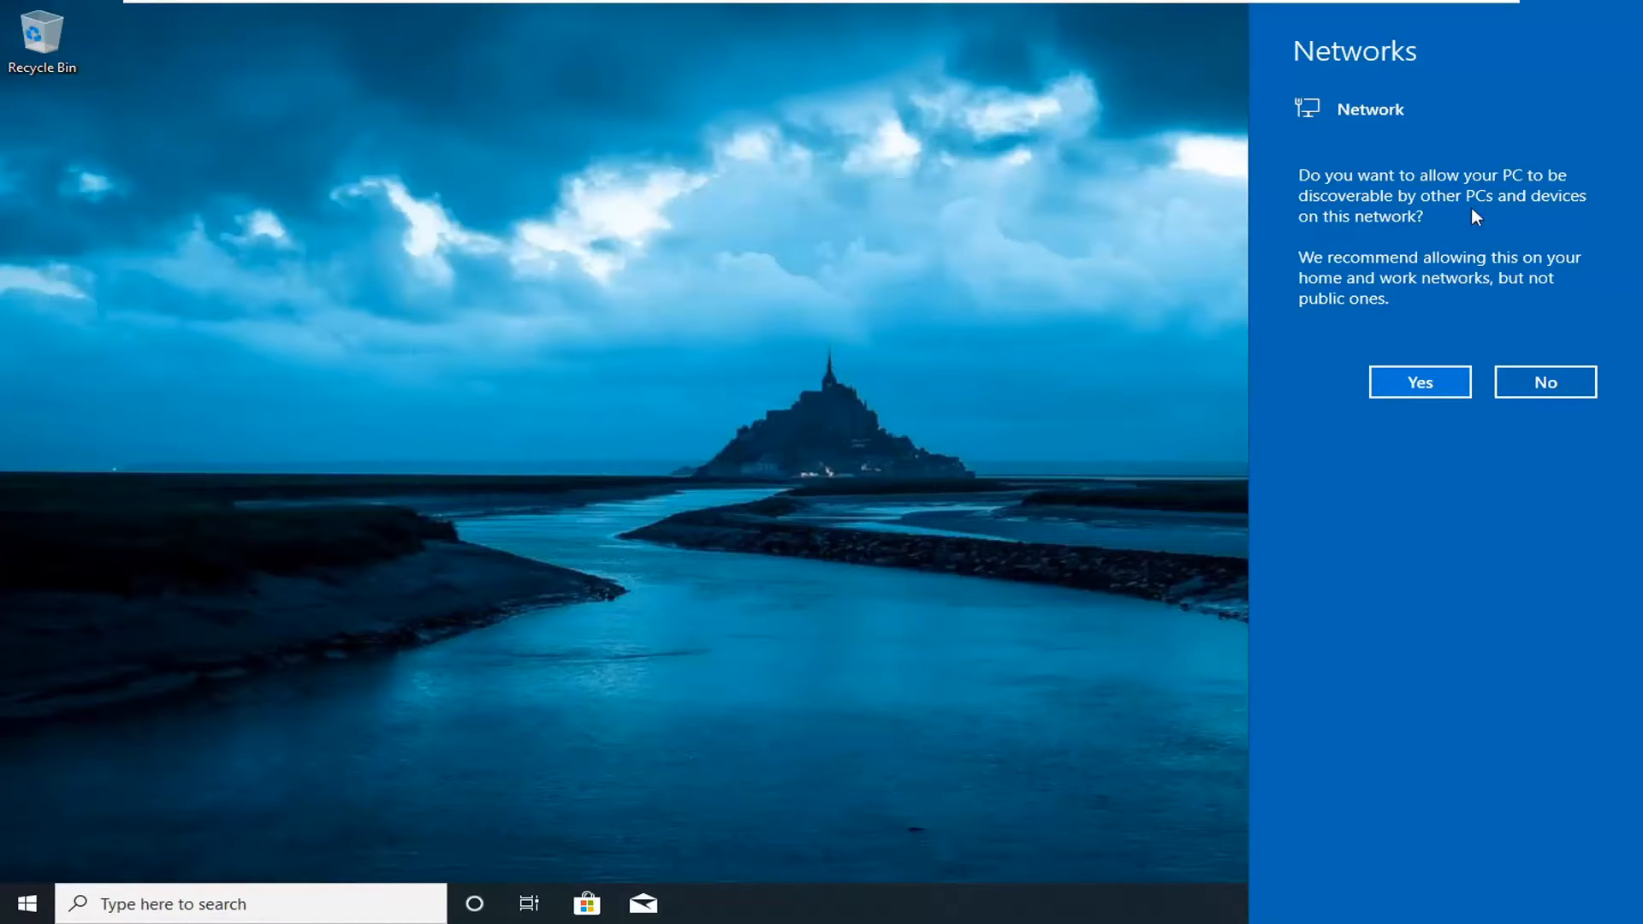
Step: Answer No to making this PC discoverable on the network
click(1544, 382)
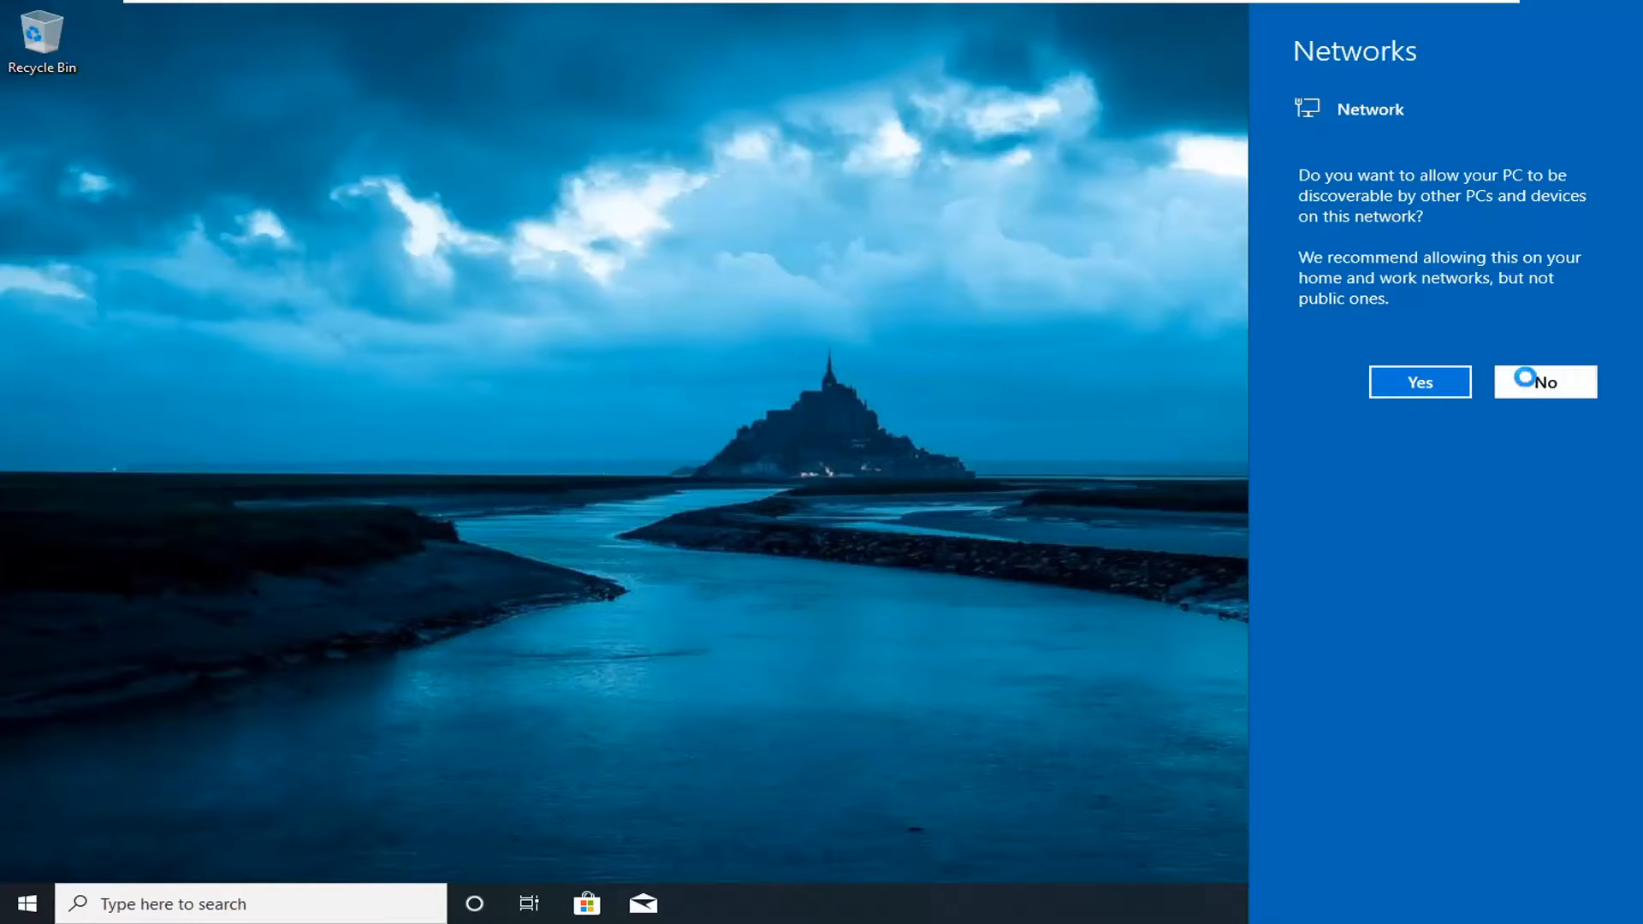
click(1545, 381)
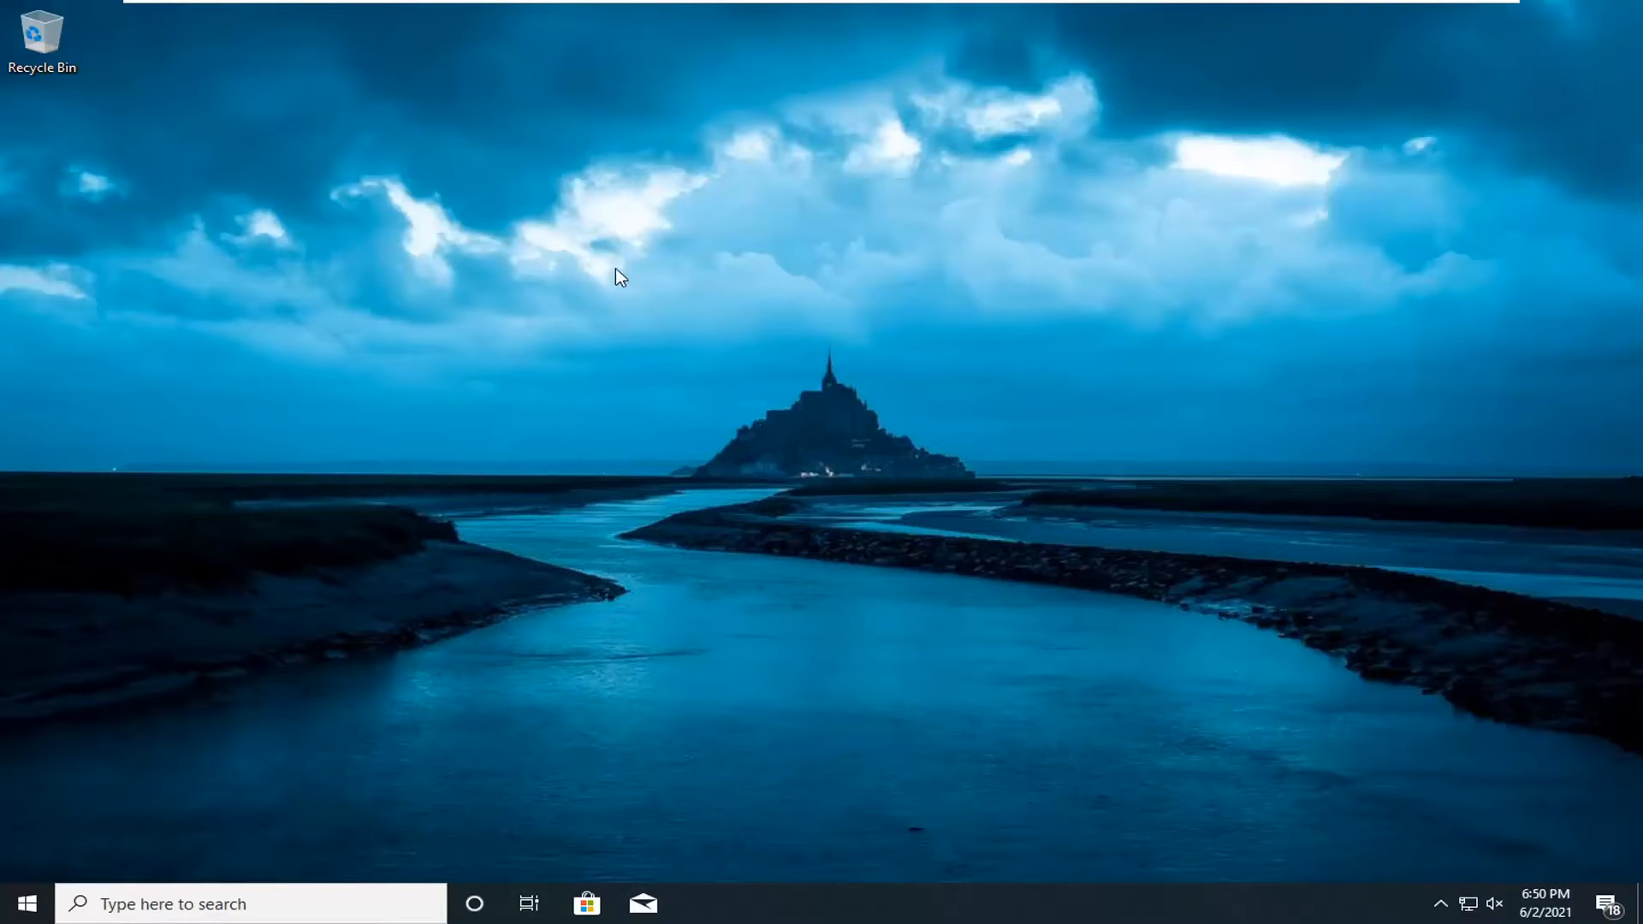
mouse_move(1090, 396)
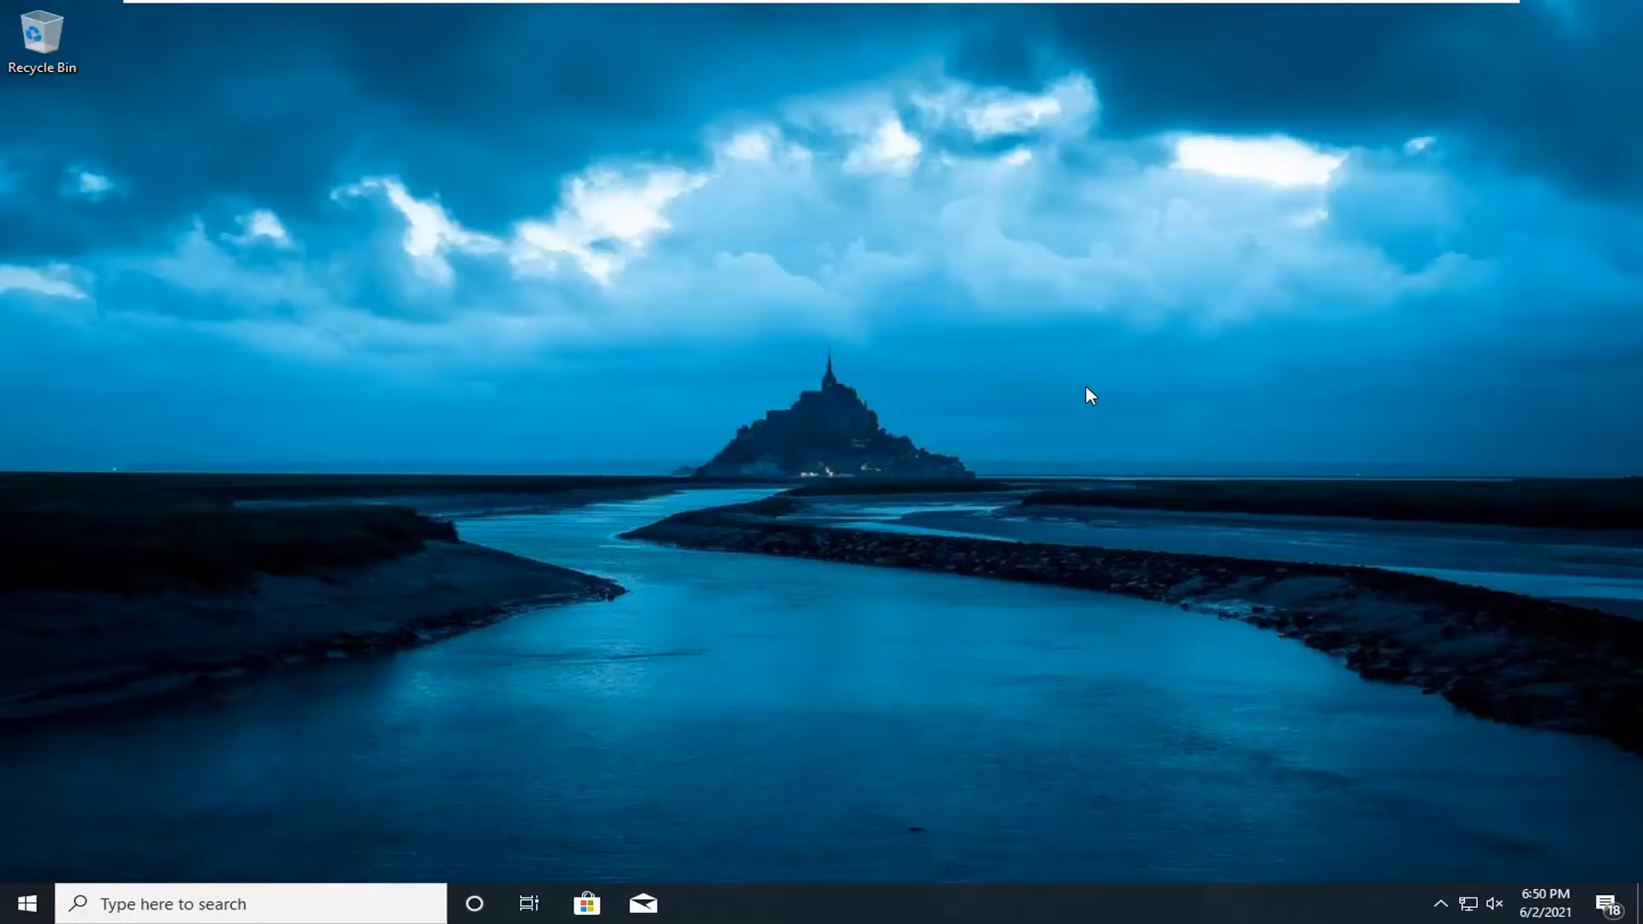